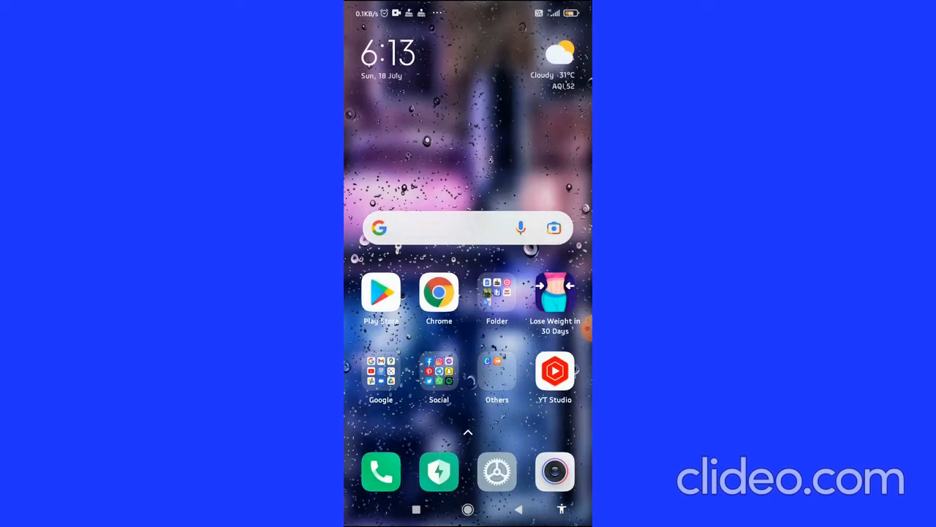
Step: Open Settings from the home screen and scroll until the Apps entry is visible
left_click(497, 471)
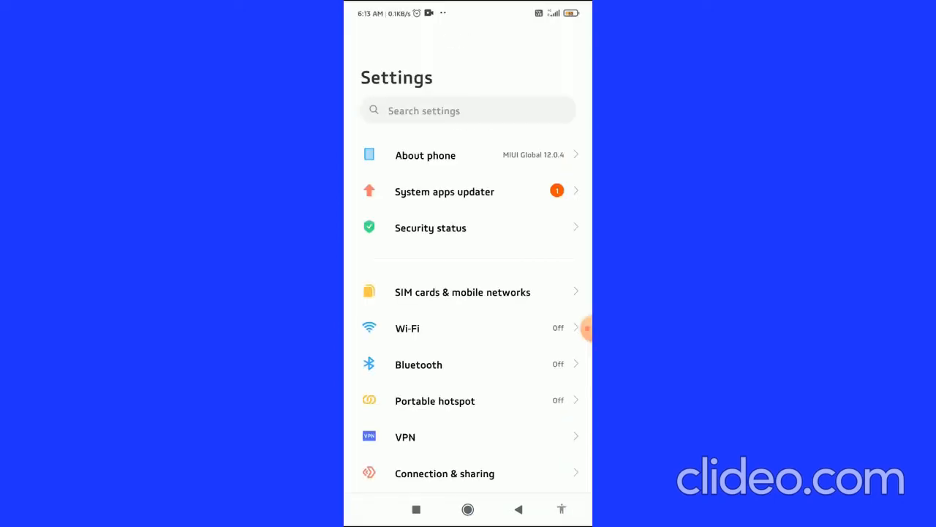
scroll("down", 3)
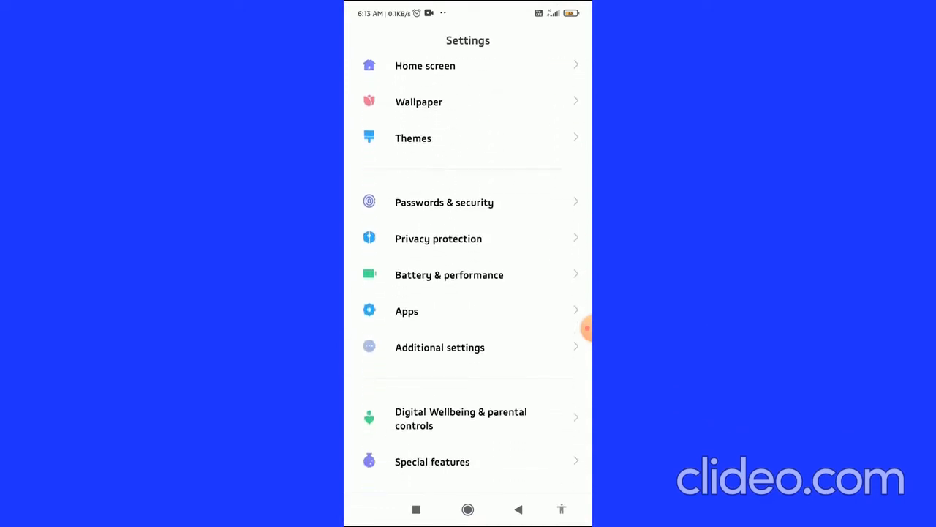
Step: Go into Apps and bring up the Manage apps list of installed apps
left_click(407, 311)
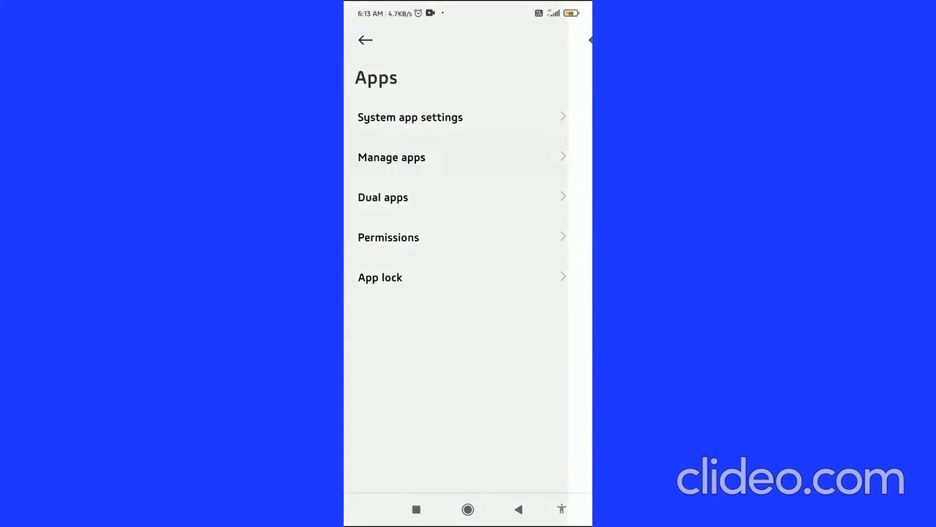
left_click(392, 157)
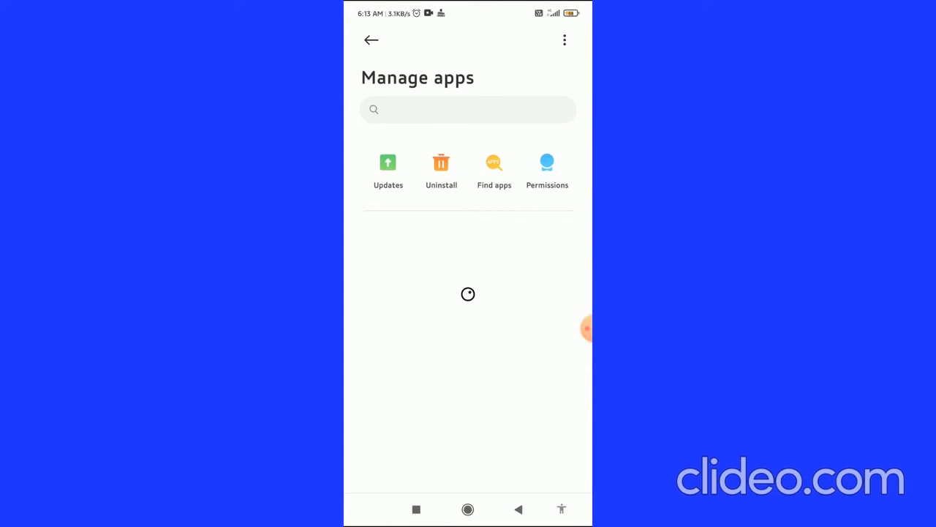
Step: Search the app list for 'in', open Instagram's App info and scroll to its Permissions section
left_click(468, 108)
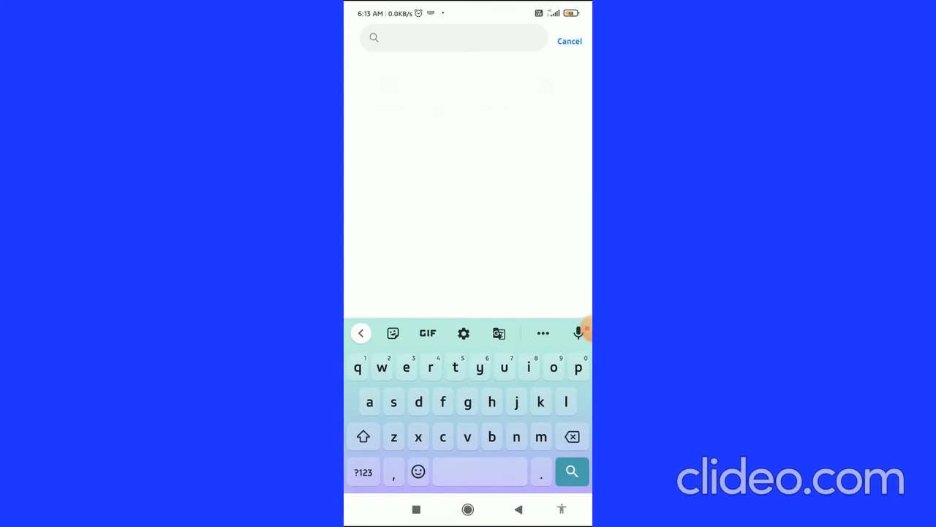
type("in")
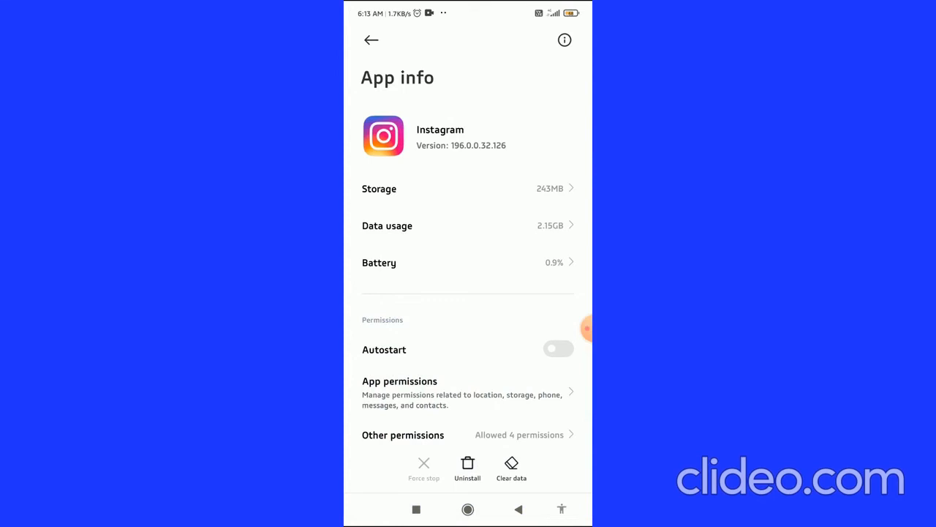
scroll("down", 3)
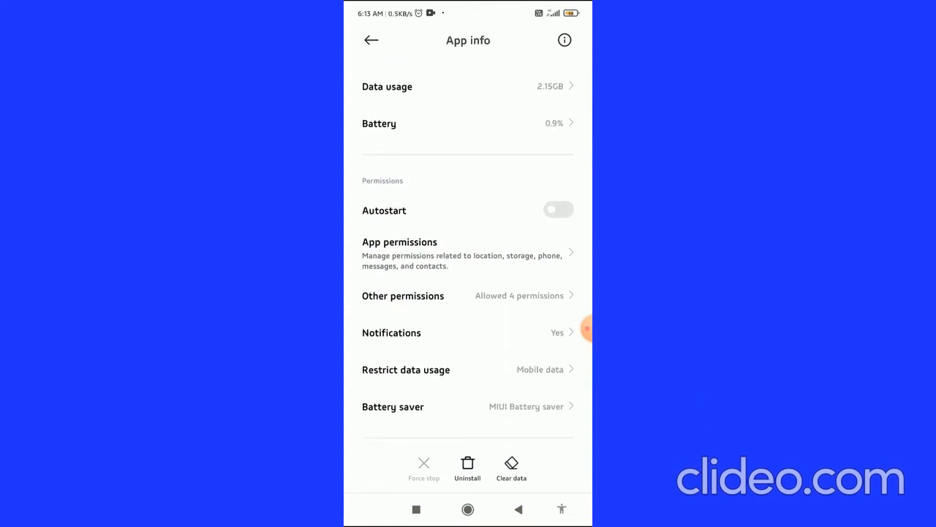
scroll("down", 3)
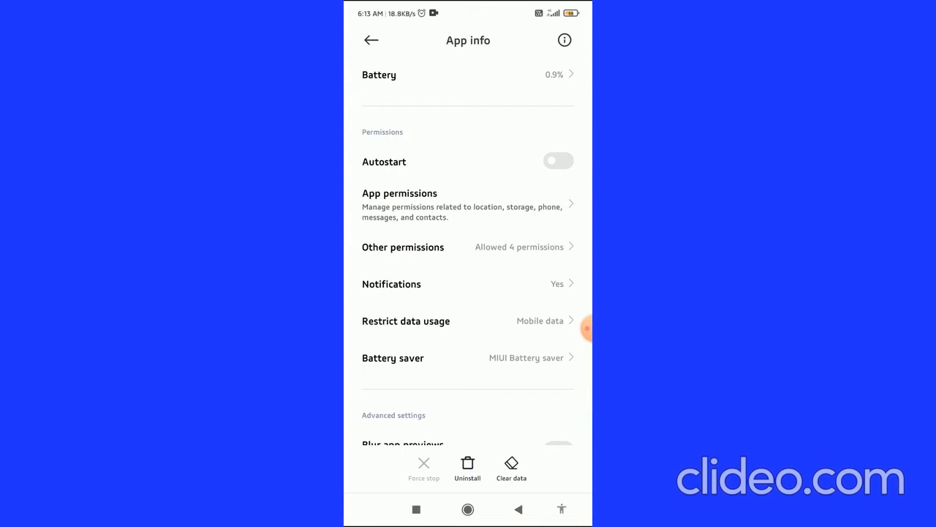
Step: In Instagram's App permissions, set Camera to Deny so it appears under Denied
left_click(469, 205)
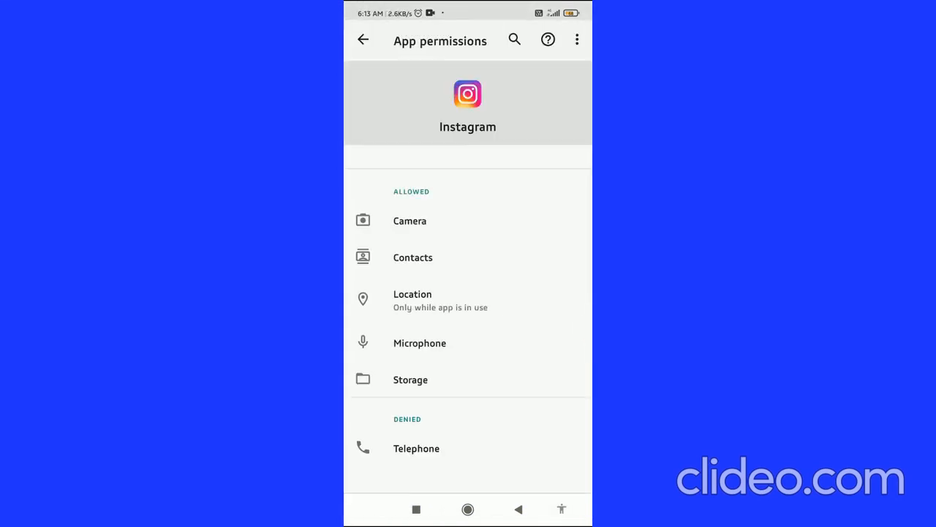
left_click(410, 220)
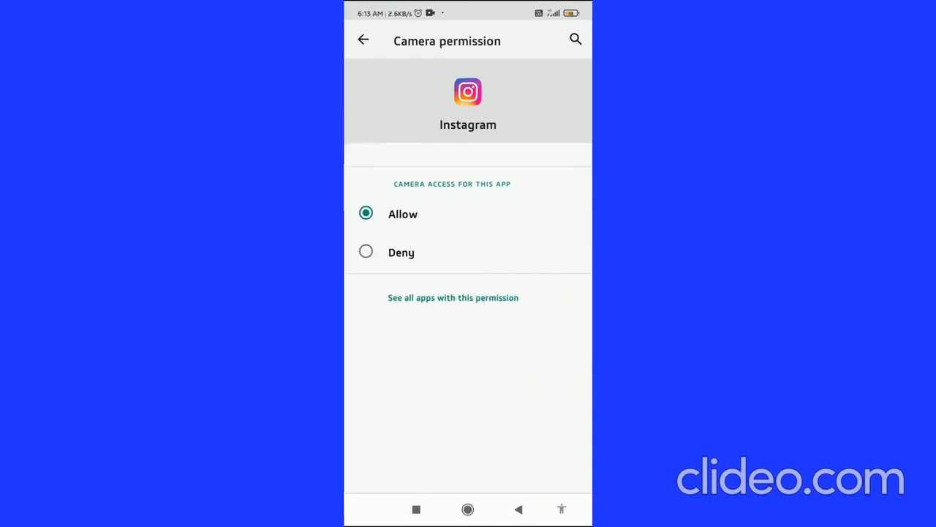
left_click(363, 40)
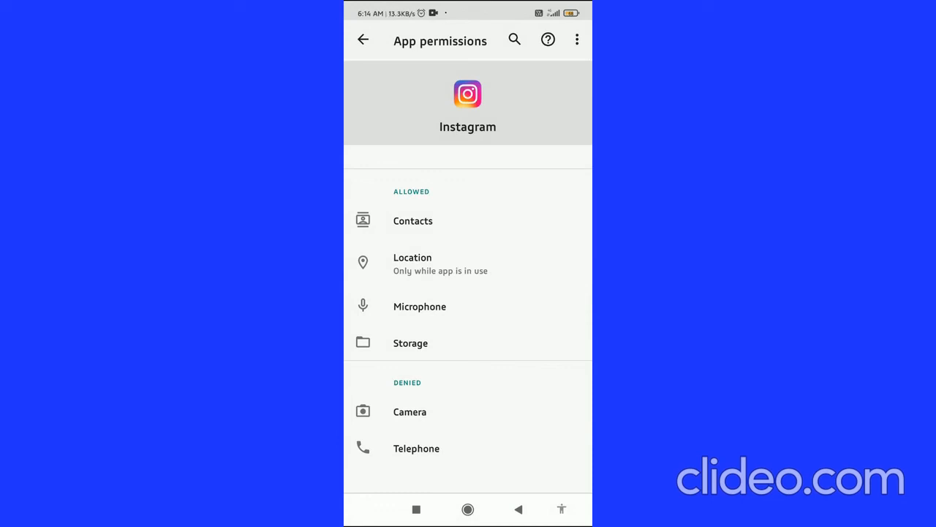
Step: Set Instagram's Camera permission back to Allow and return to its App info page
left_click(410, 411)
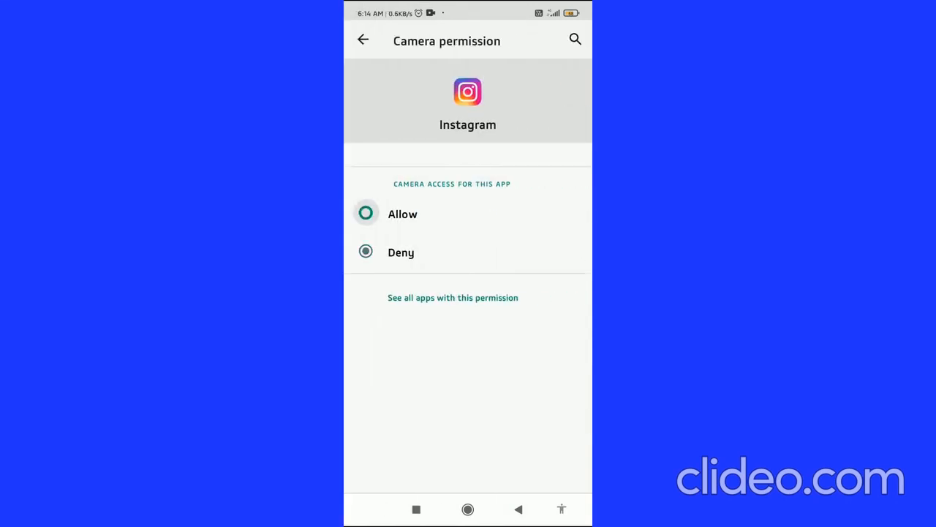
left_click(362, 40)
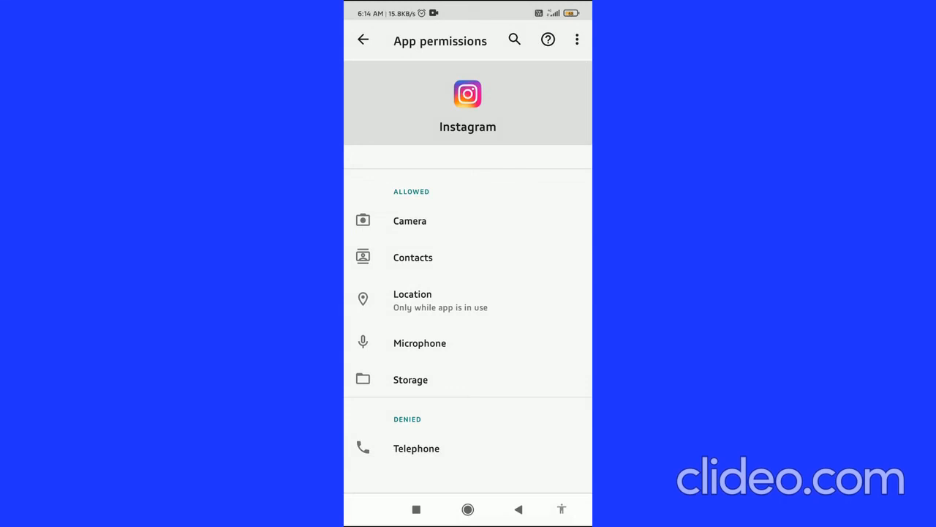
left_click(363, 40)
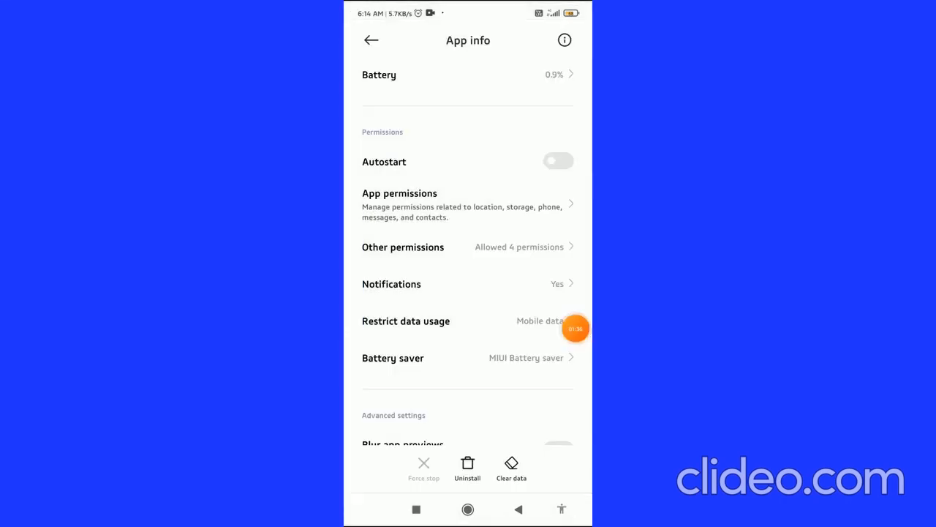